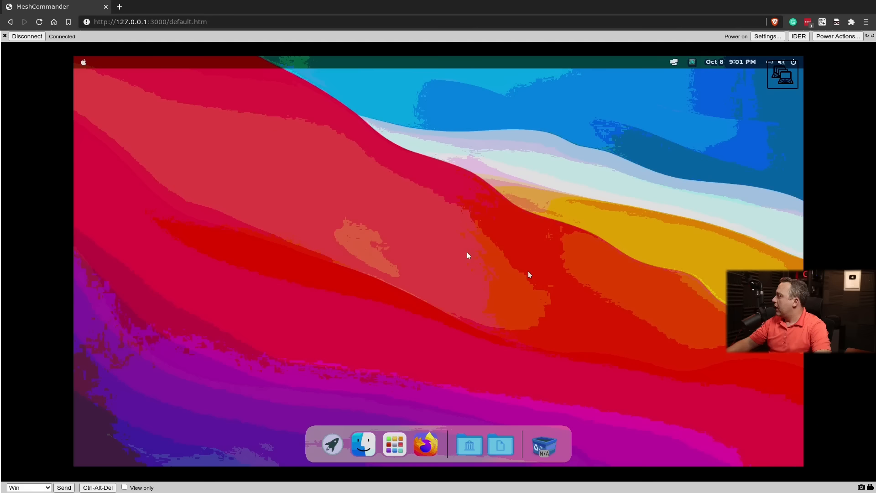
mouse_move(430, 267)
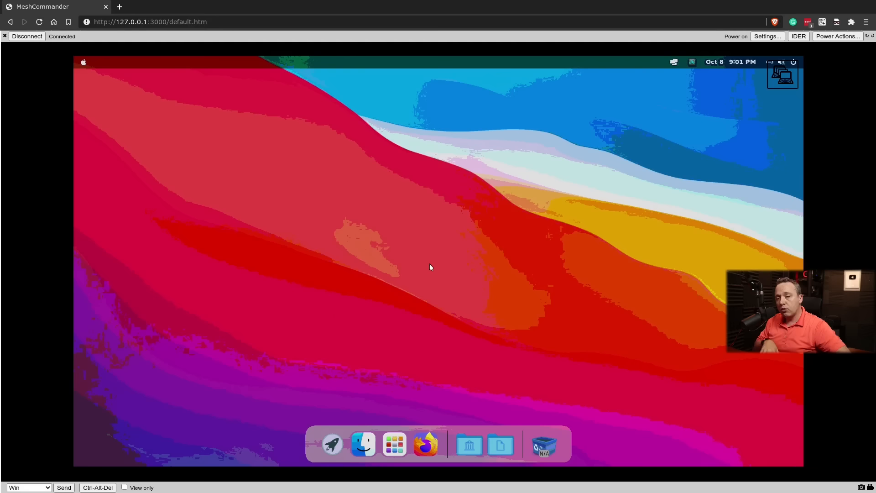
mouse_move(409, 229)
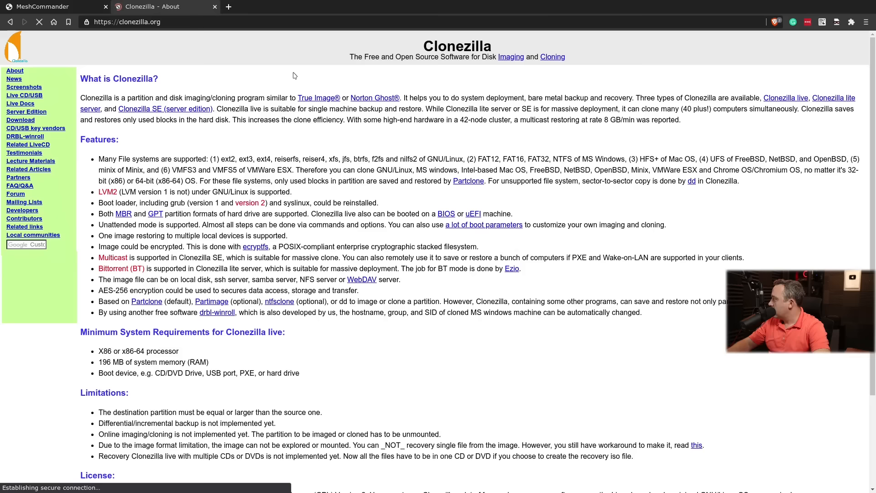
Switch the browser tab away from the Clonezilla site.
left_click(20, 120)
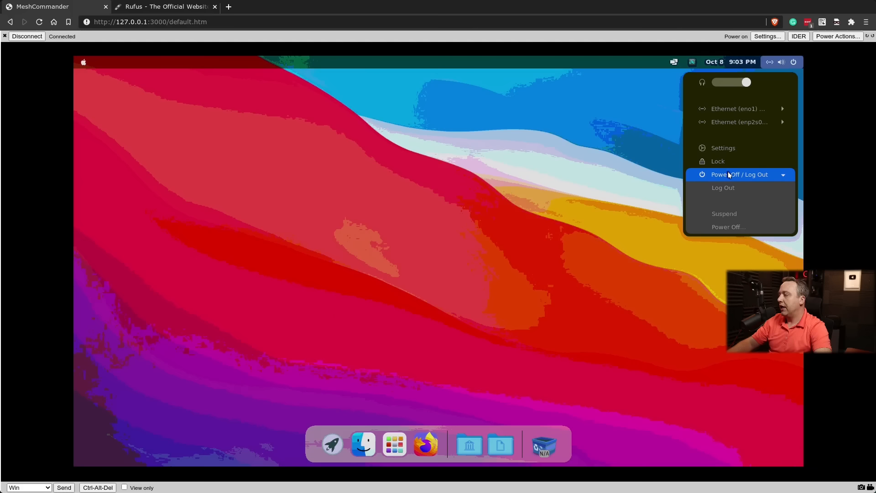
Expand the Pop!_OS power-off options to shut down for the Clonezilla USB boot.
left_click(729, 226)
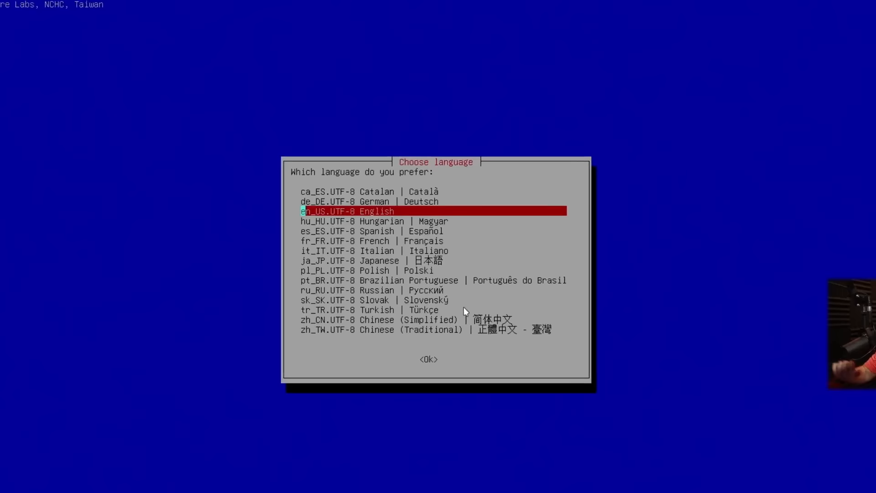
Confirm en_US.UTF-8 English and keep the default US keyboard layout.
key("Return")
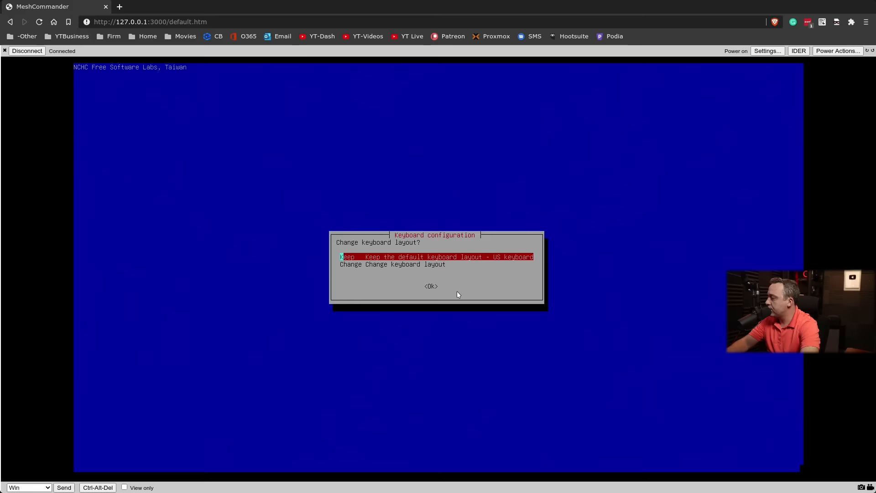
left_click(430, 286)
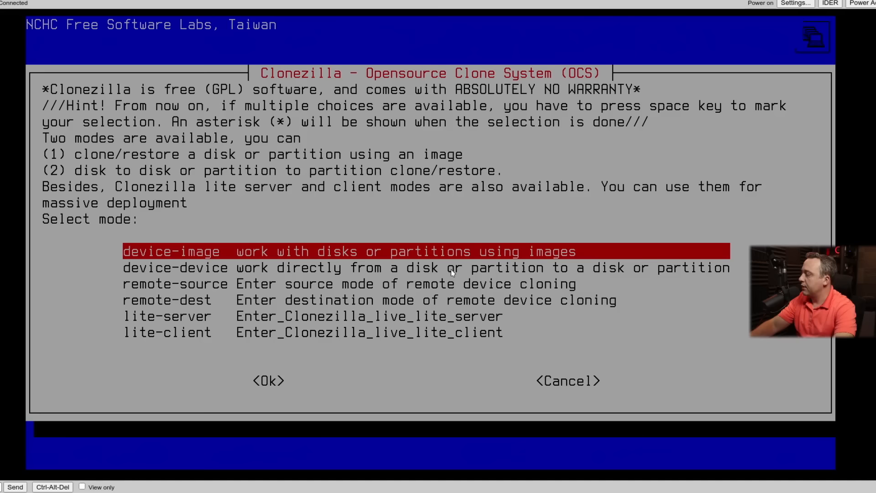
Choose device-image mode to work with disks using images.
left_click(269, 381)
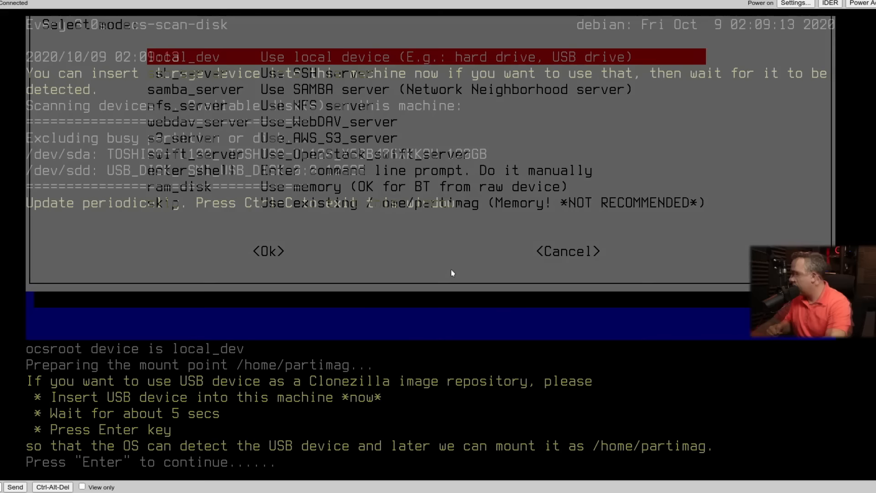
Use local_dev and select the sdd1 32G_vfat USB partition as image repository.
left_click(269, 251)
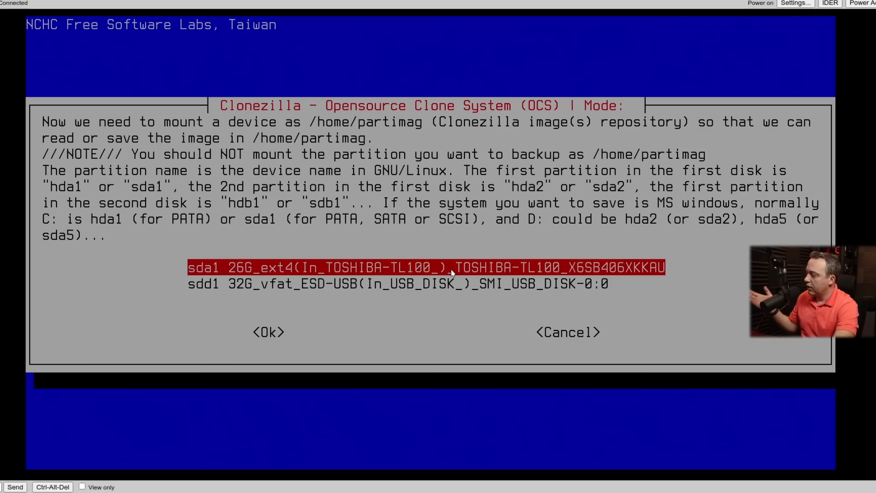
left_click(269, 333)
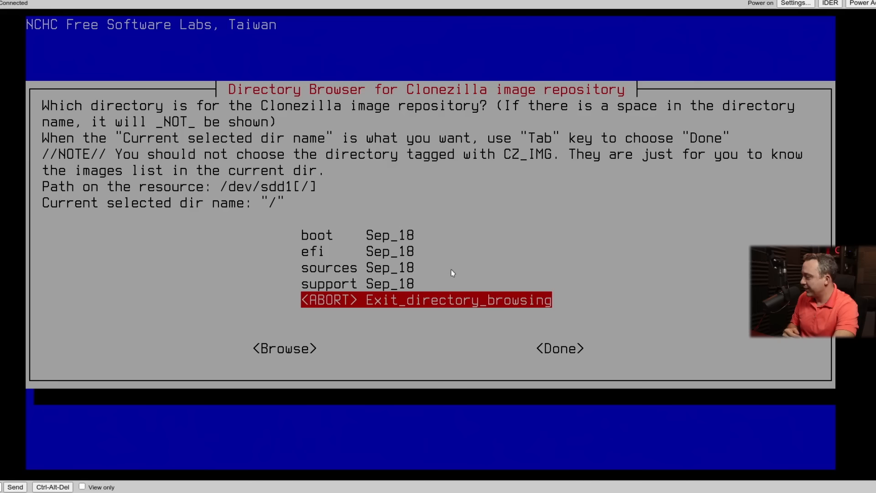
Accept the USB drive's root '/' directory as the image repository.
key("Up")
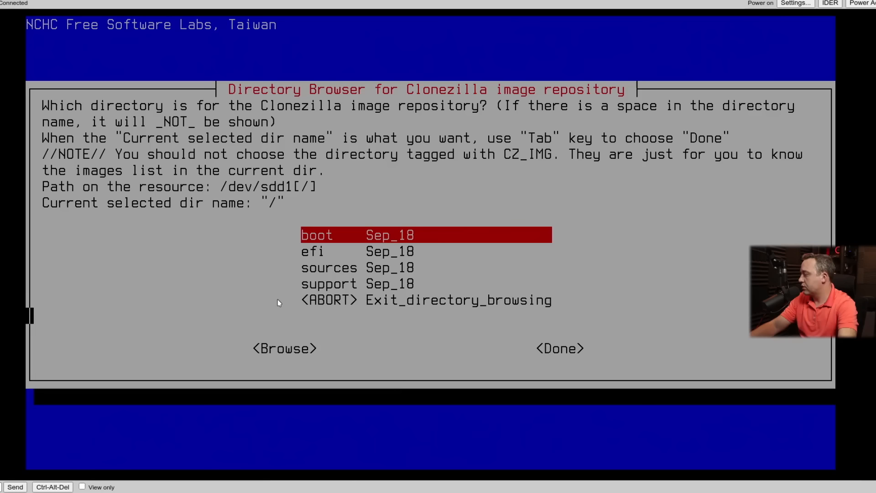
key("Return")
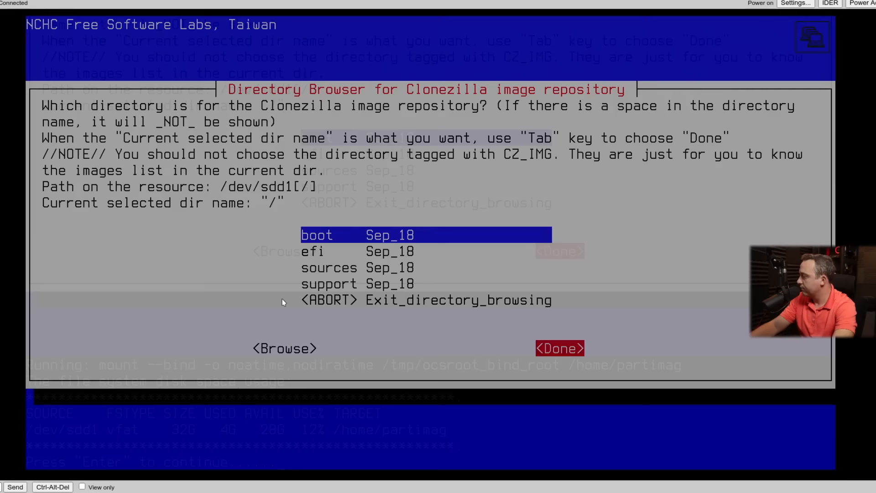
left_click(560, 348)
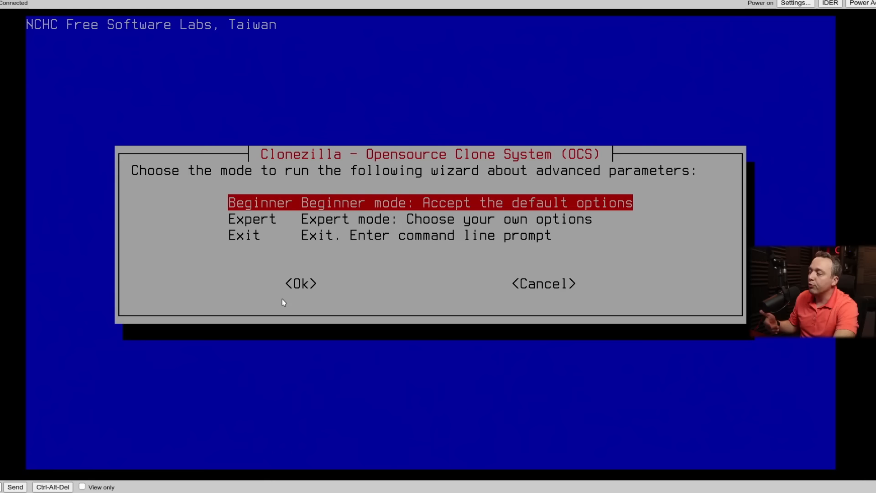
Choose Beginner mode and savedisk, reaching the source screen with 120GB sda marked.
left_click(300, 283)
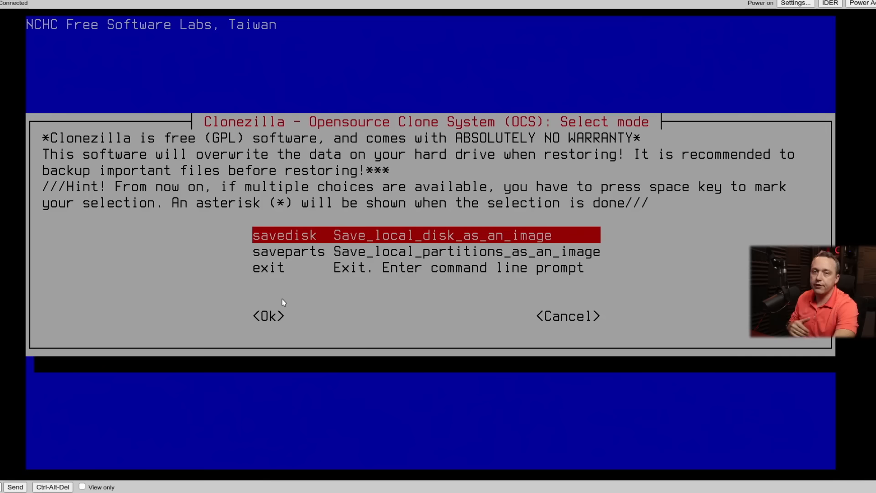
left_click(269, 315)
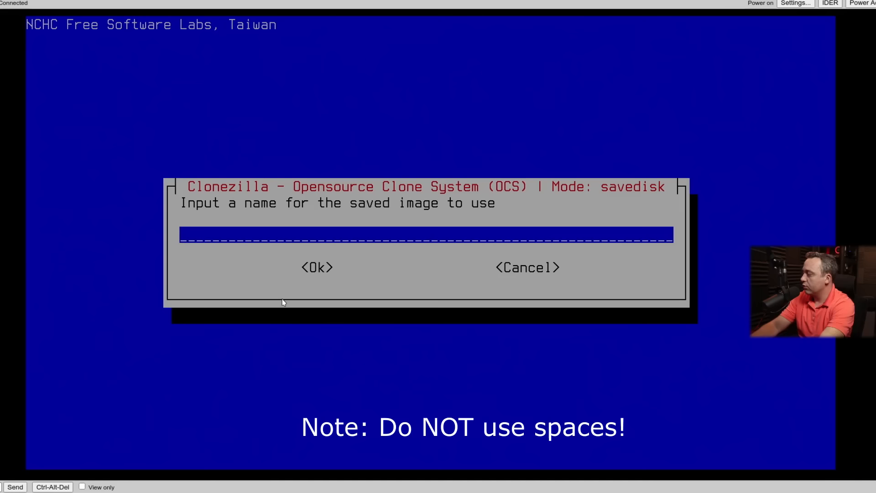
left_click(317, 268)
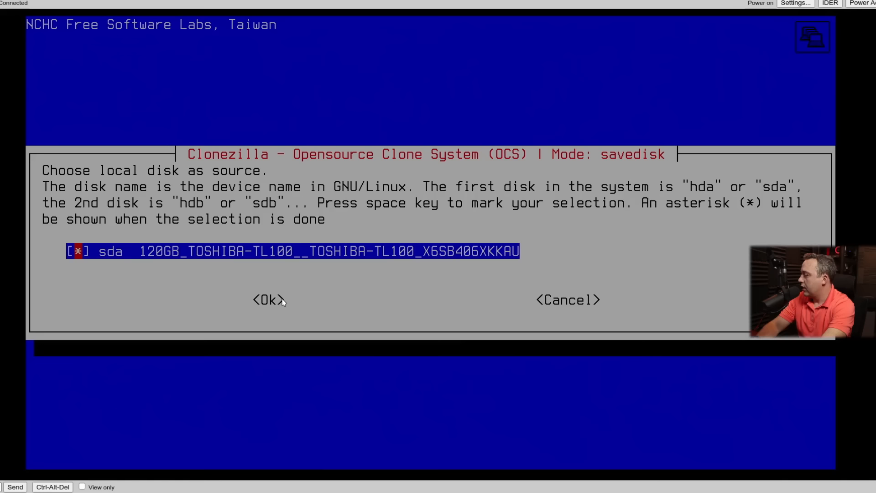
Accept the savedisk defaults and keep '-p choose' for the finish action.
left_click(268, 299)
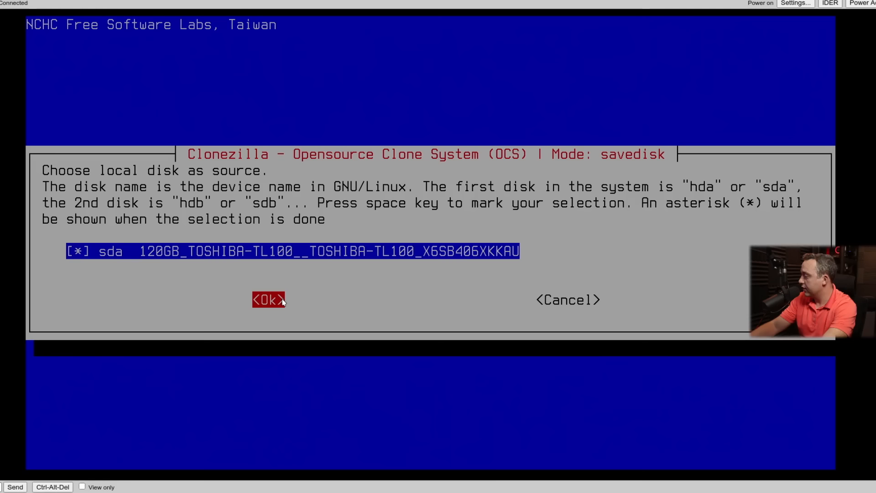
left_click(268, 300)
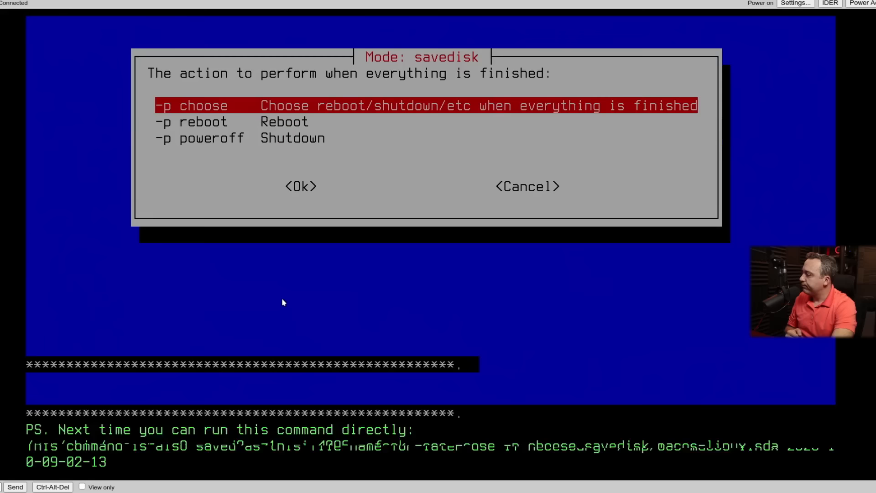
left_click(300, 186)
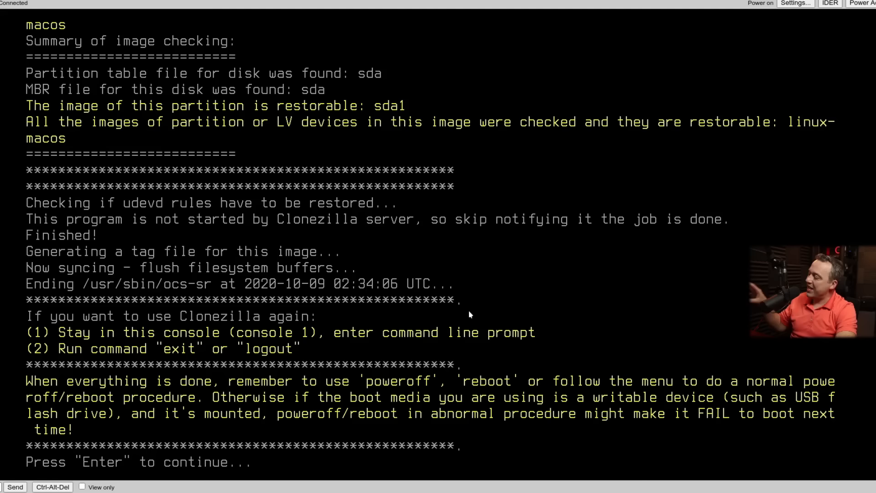
Continue past the verified linux-macos save summary and choose rerun1 to start over.
key("Return")
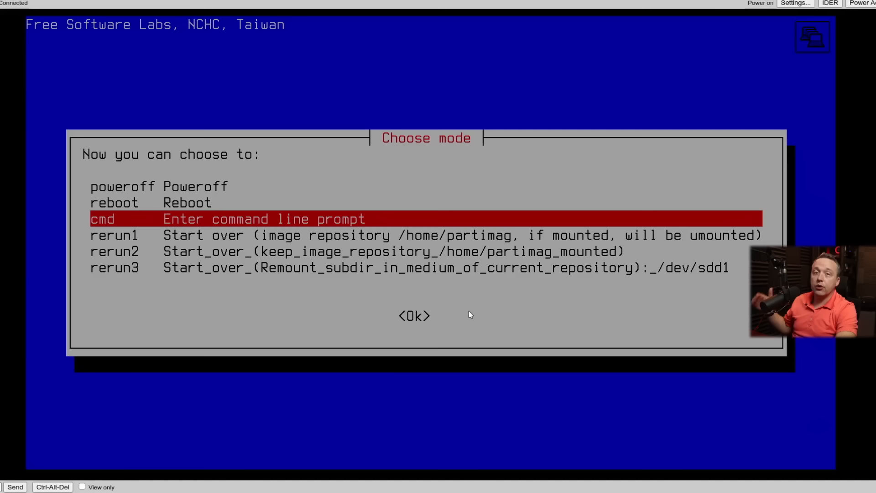
left_click(413, 315)
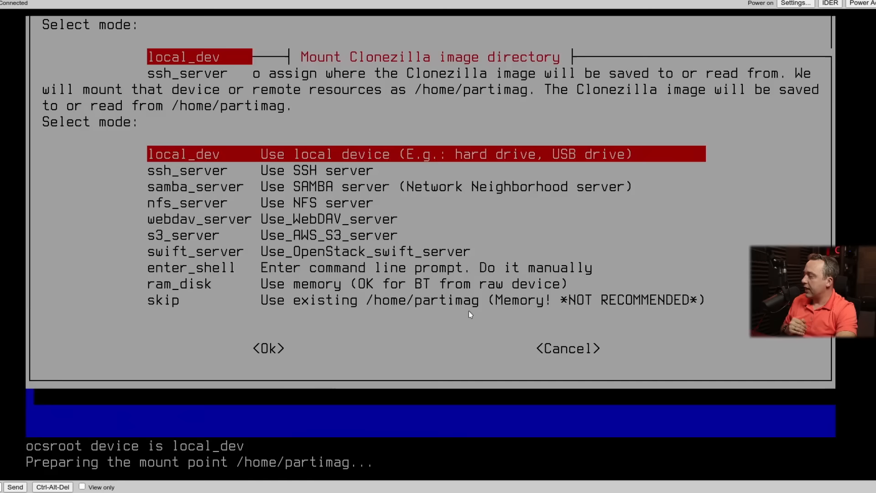
Select local_dev, detect the USB and mount sdd1 32G partition as image repository.
key("Return")
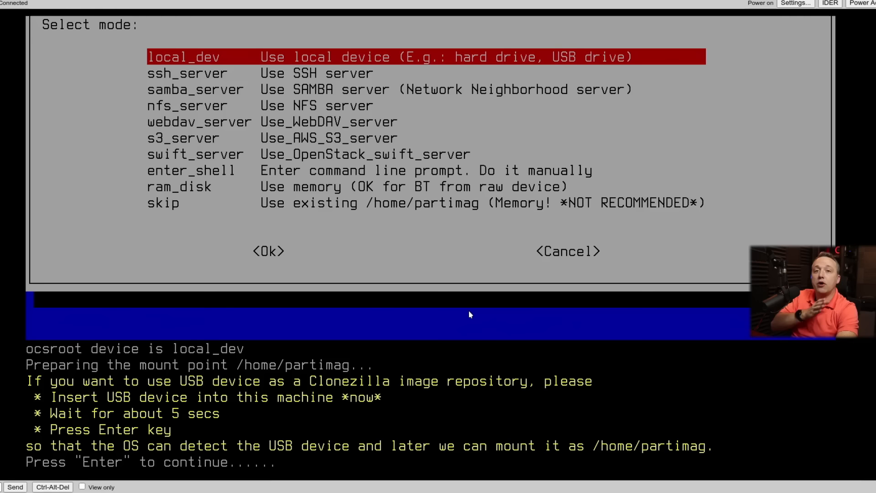
key("Return")
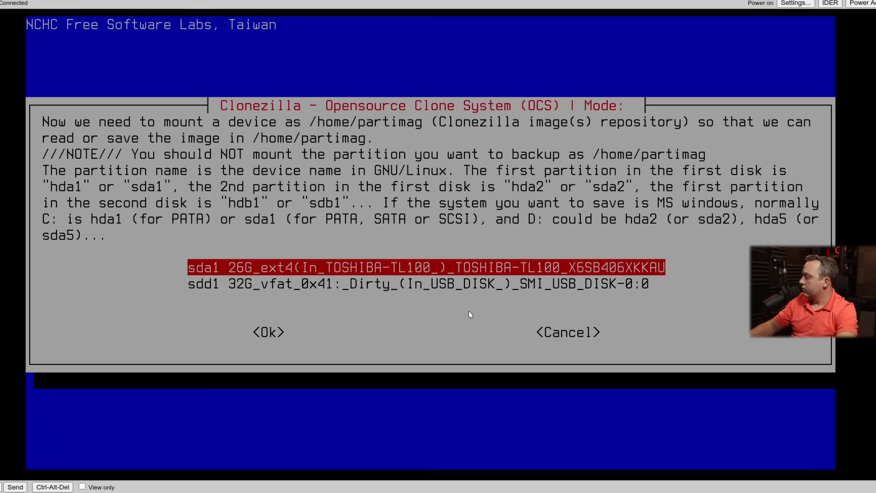
key("Down")
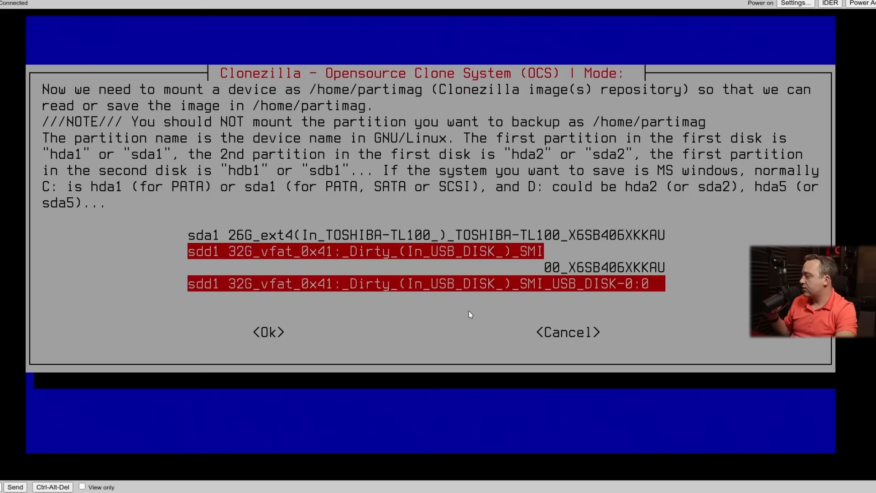
left_click(268, 332)
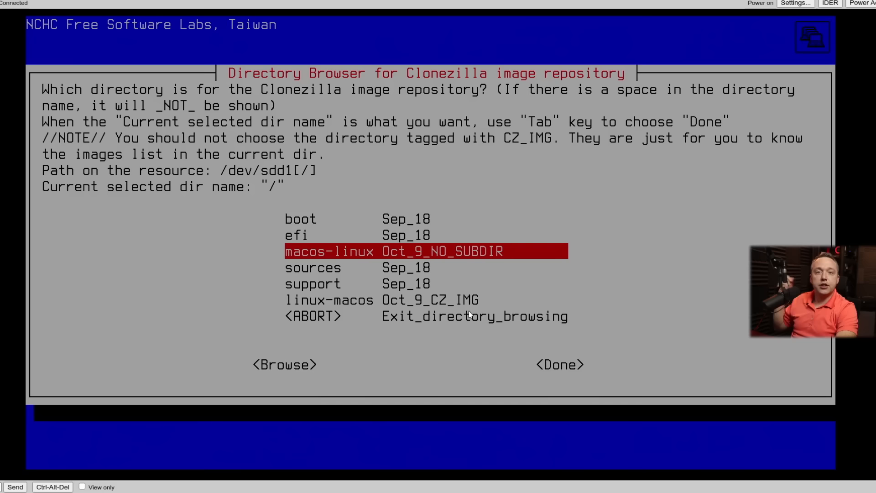
Keep the USB drive's top level '/' as the image repository and finish the directory browser.
key("Down")
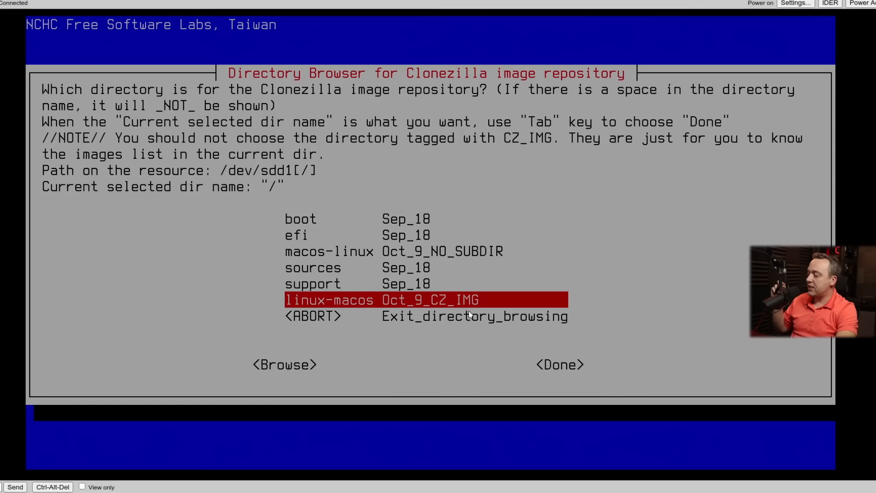
key("Up")
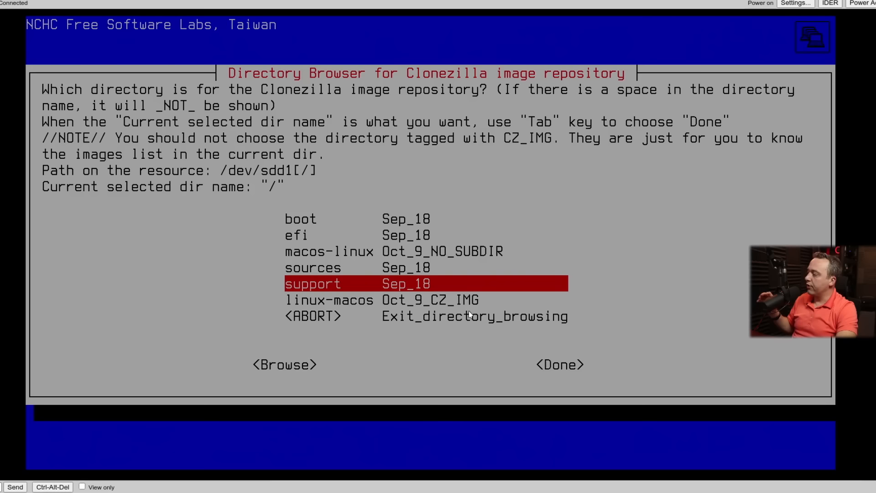
key("Down")
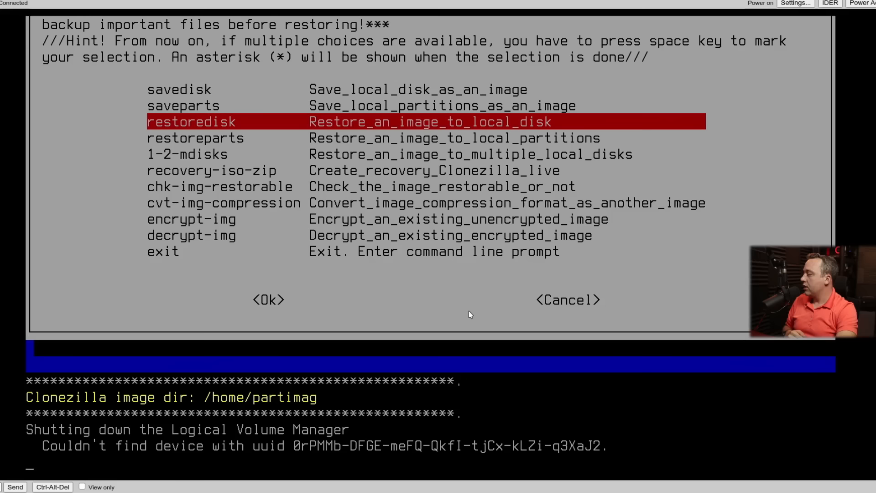
Choose restoredisk with the linux-macos image onto sda, keeping '-p choose' for the finish action.
left_click(269, 299)
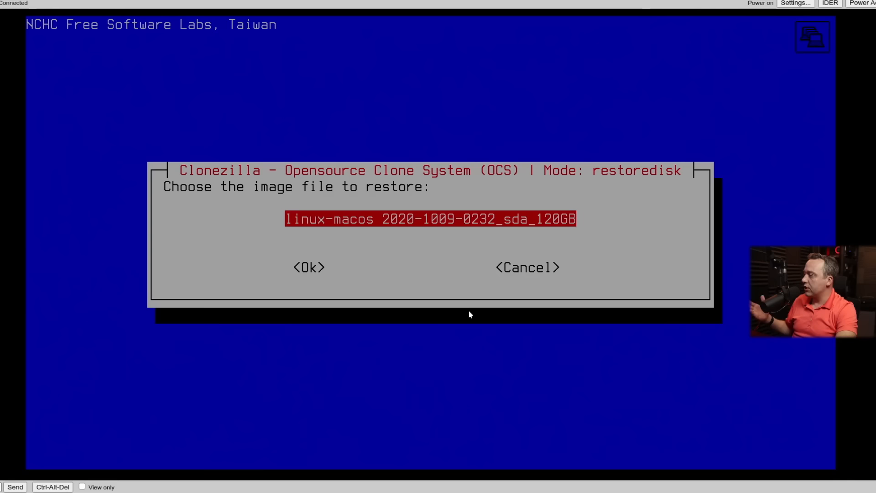
left_click(308, 267)
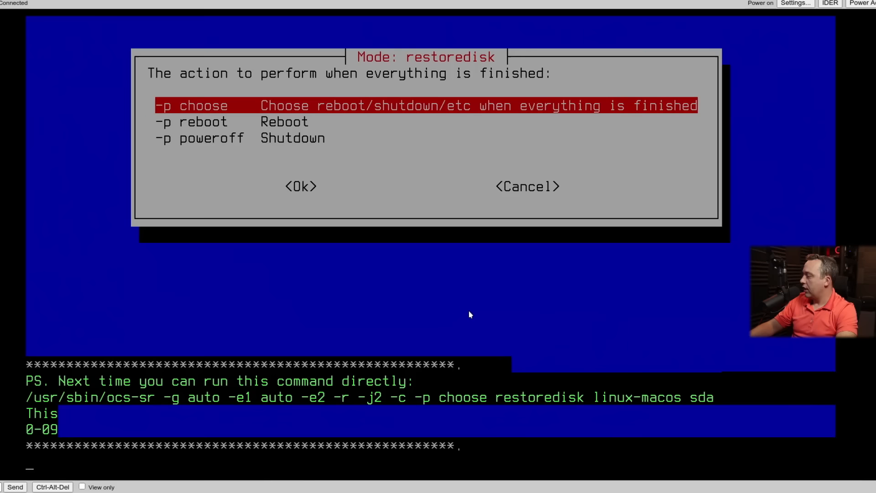
left_click(301, 187)
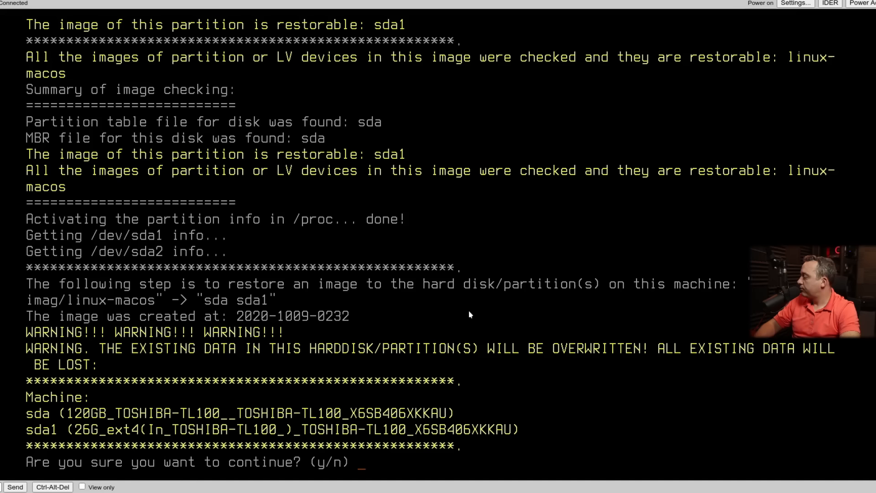
Answer y to the overwrite warning so the restore onto sda starts writing the partition table.
type("y")
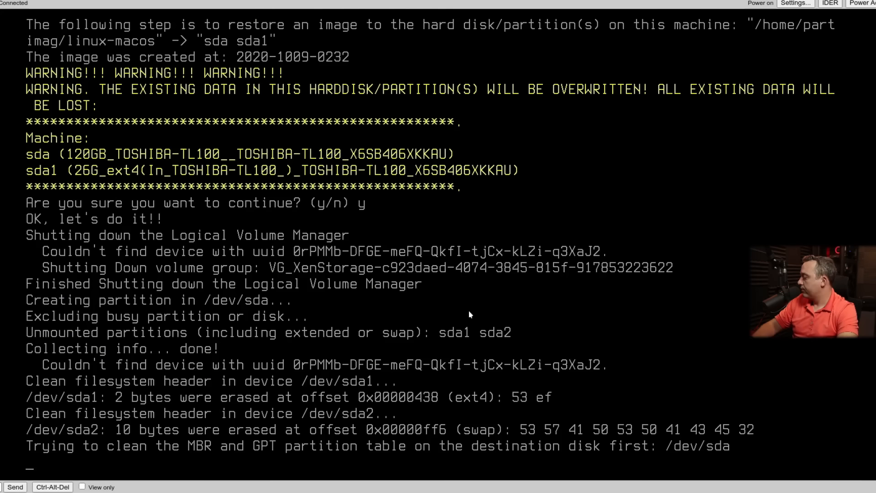
scroll("down", 3)
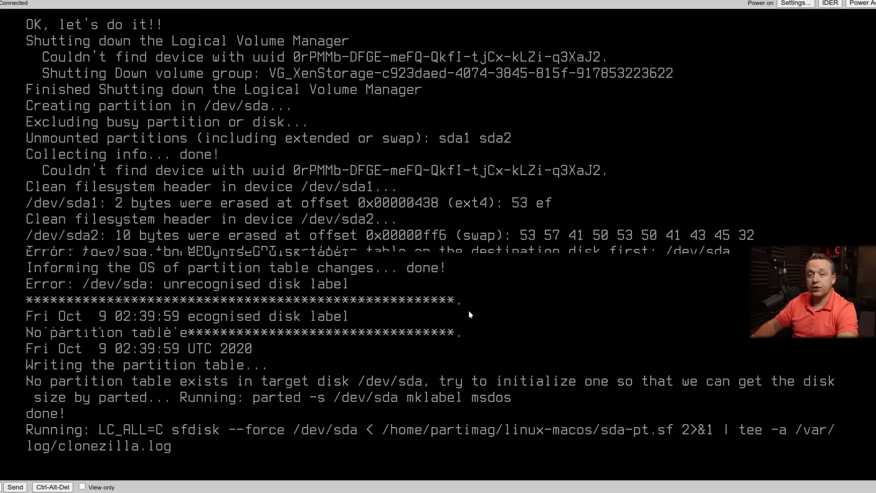